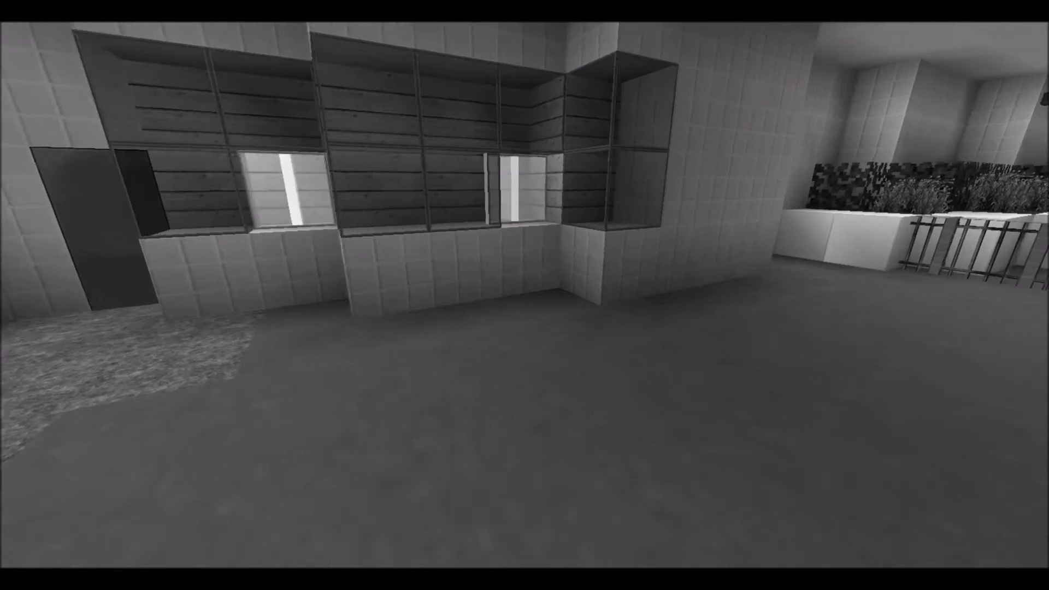
pyautogui.hscroll(3)
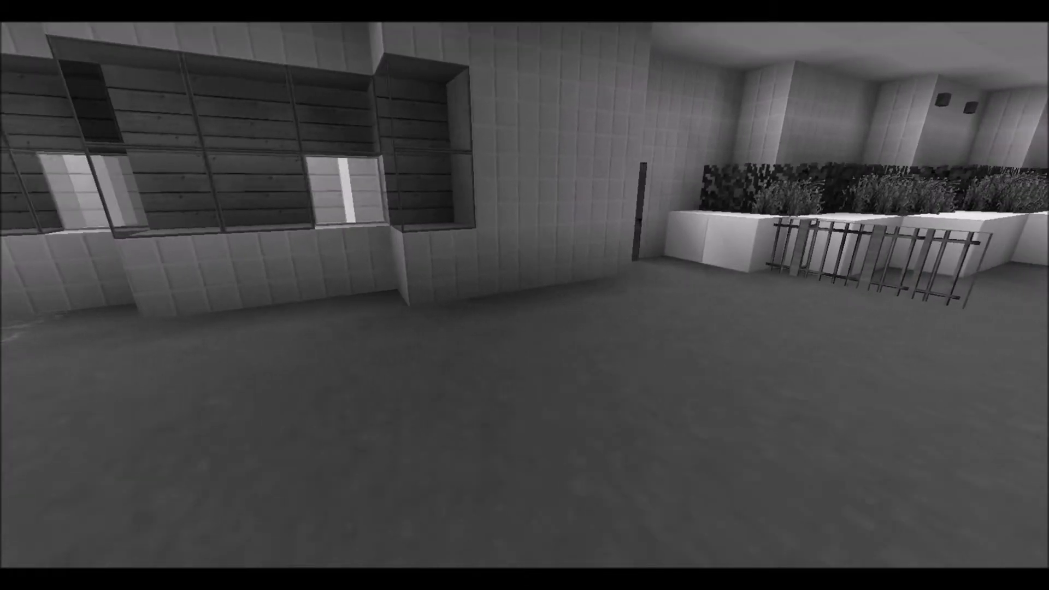